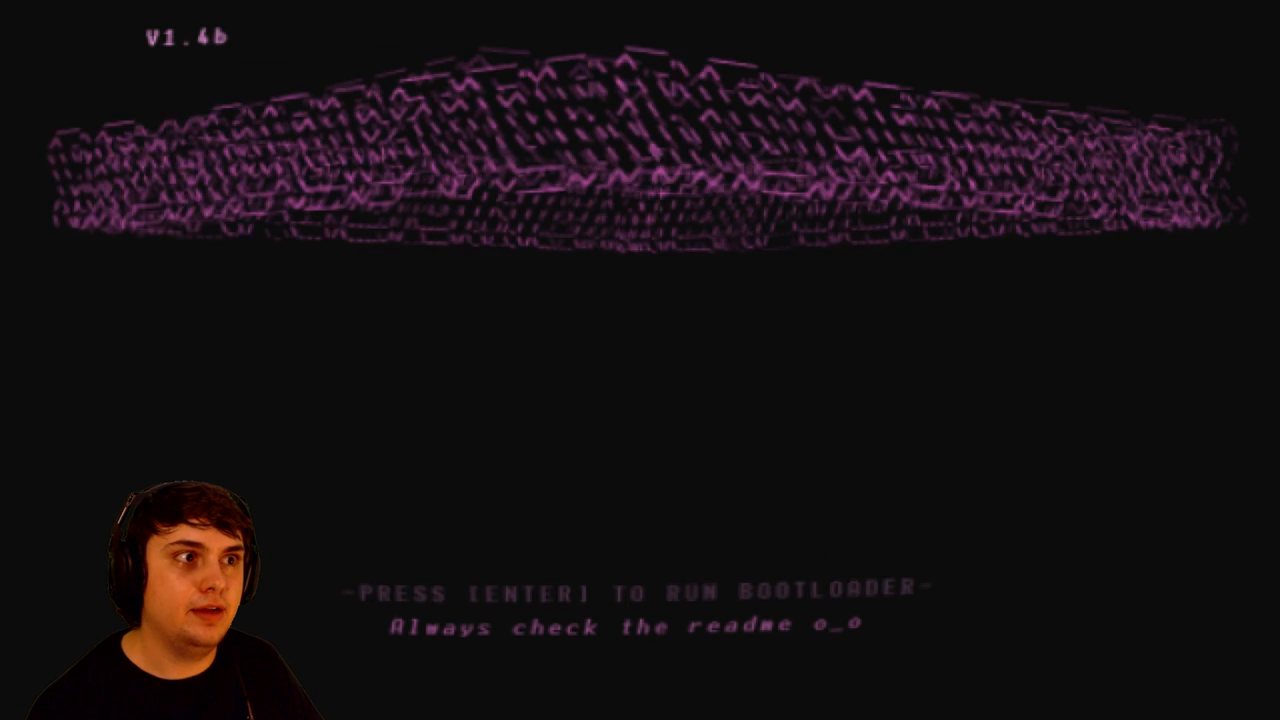
- Advance through the Sink_OS boot log and static until the USER/PASS login box appears
{"action": "key", "text": "enter"}
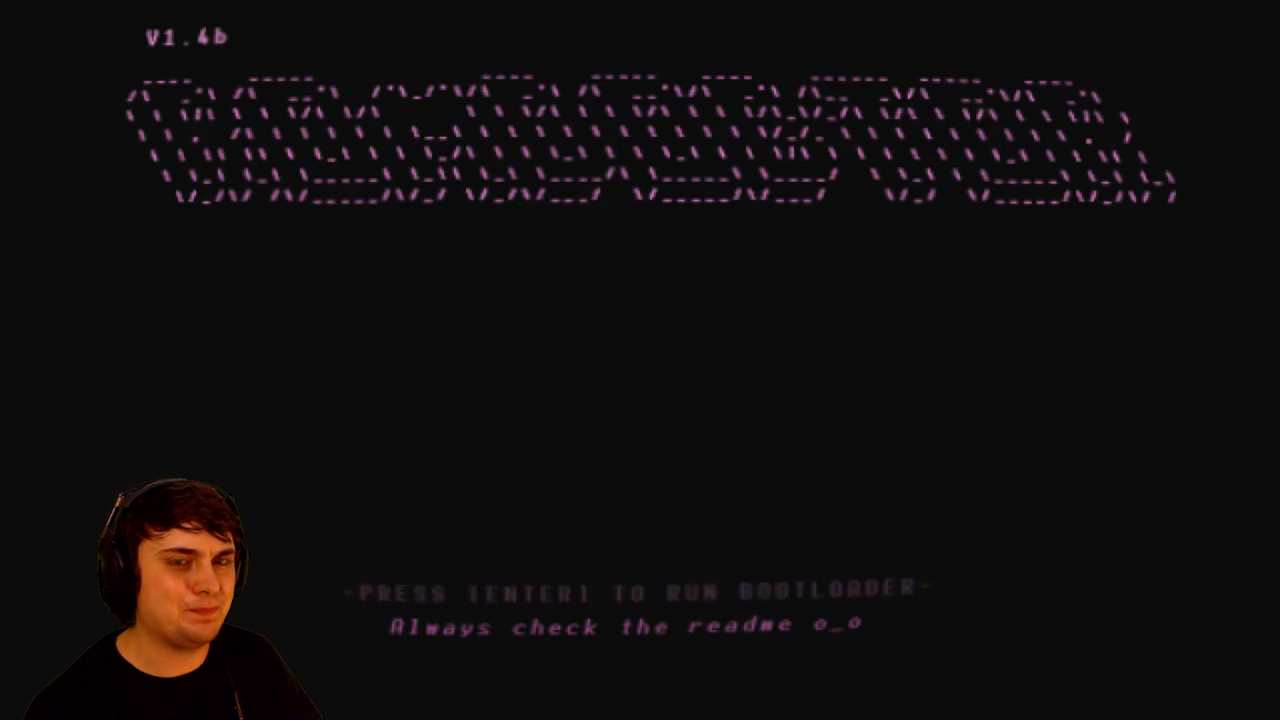
{"action": "key", "text": "enter"}
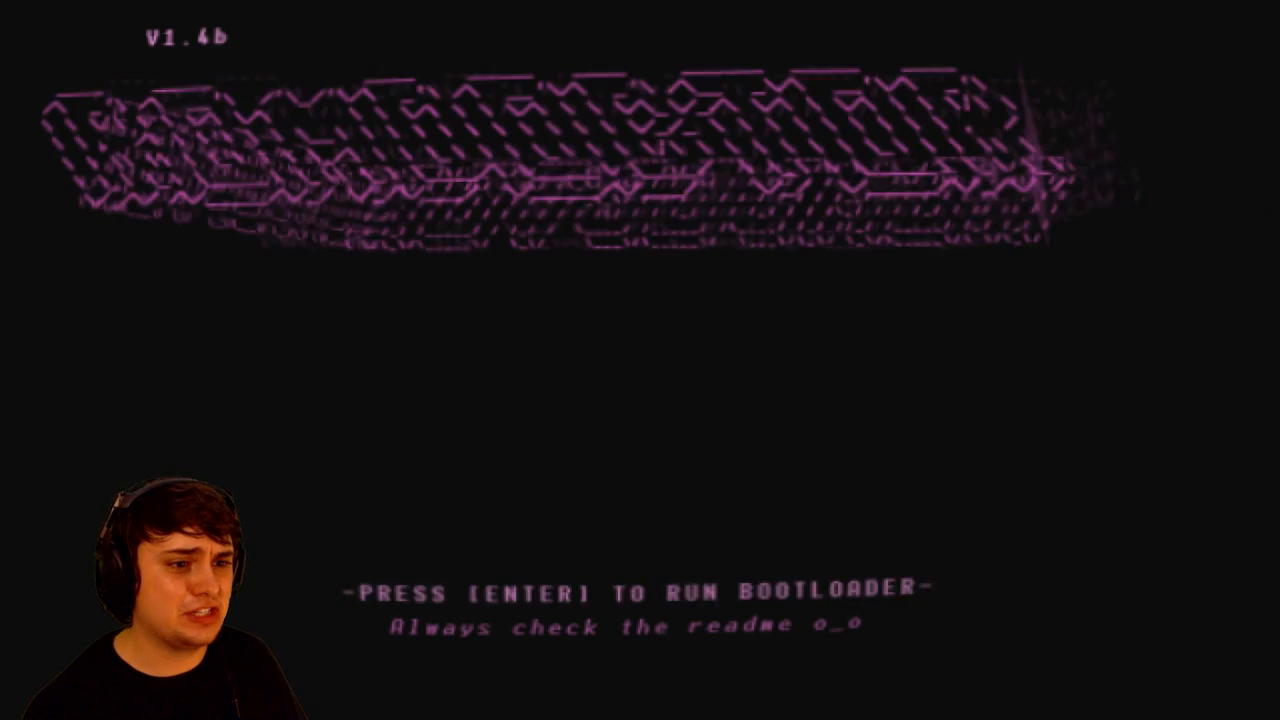
{"action": "key", "text": "enter"}
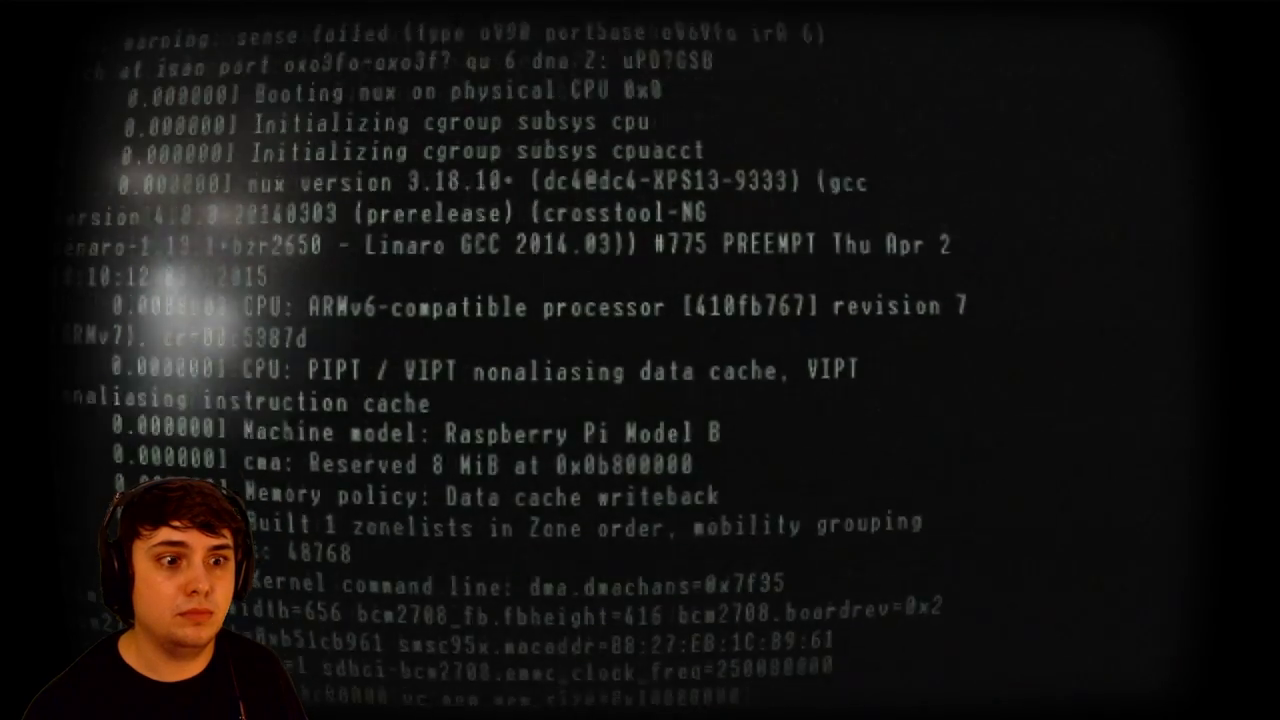
{"action": "scroll", "scroll_direction": "down", "scroll_amount": 3}
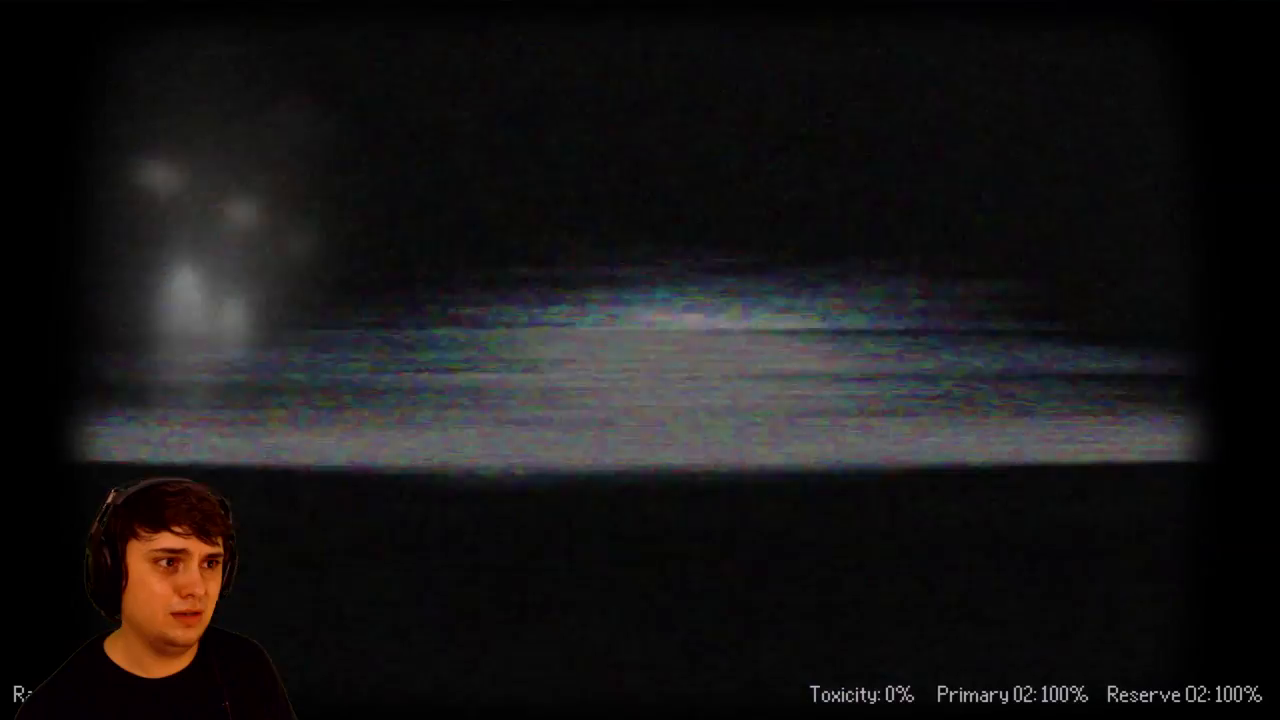
{"action": "type", "text": "bbb"}
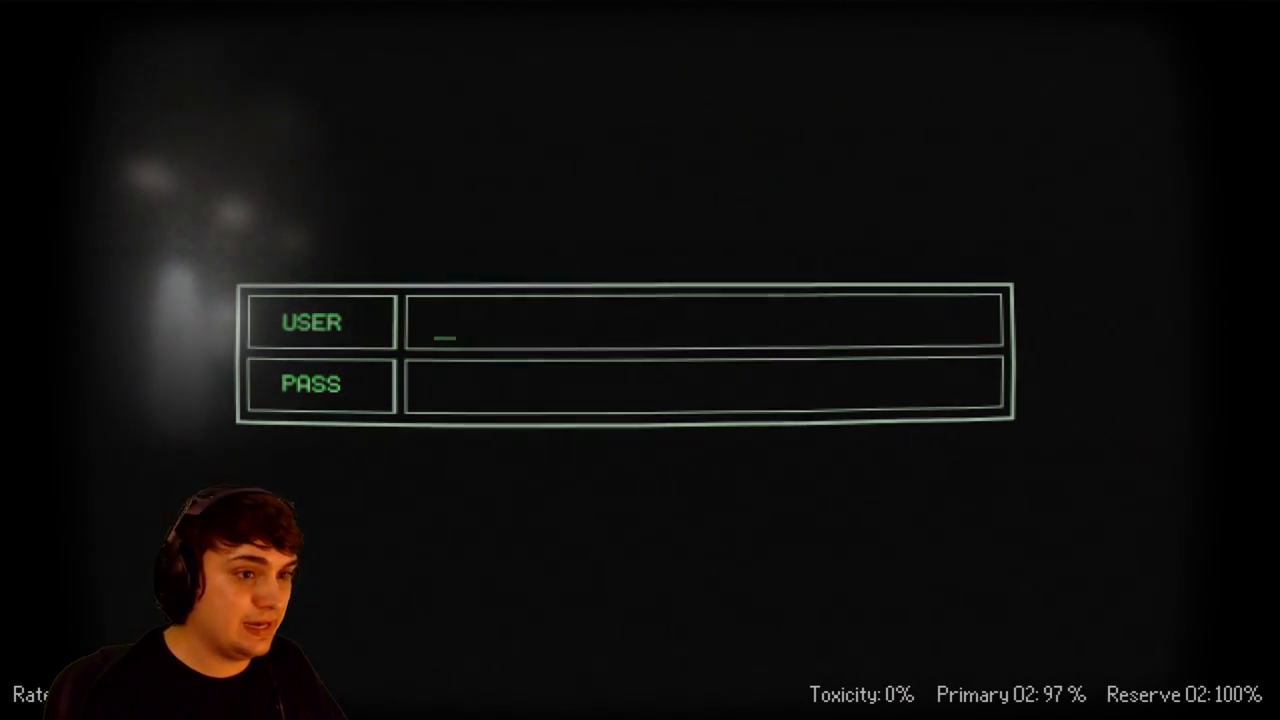
{"action": "type", "text": "i have n"}
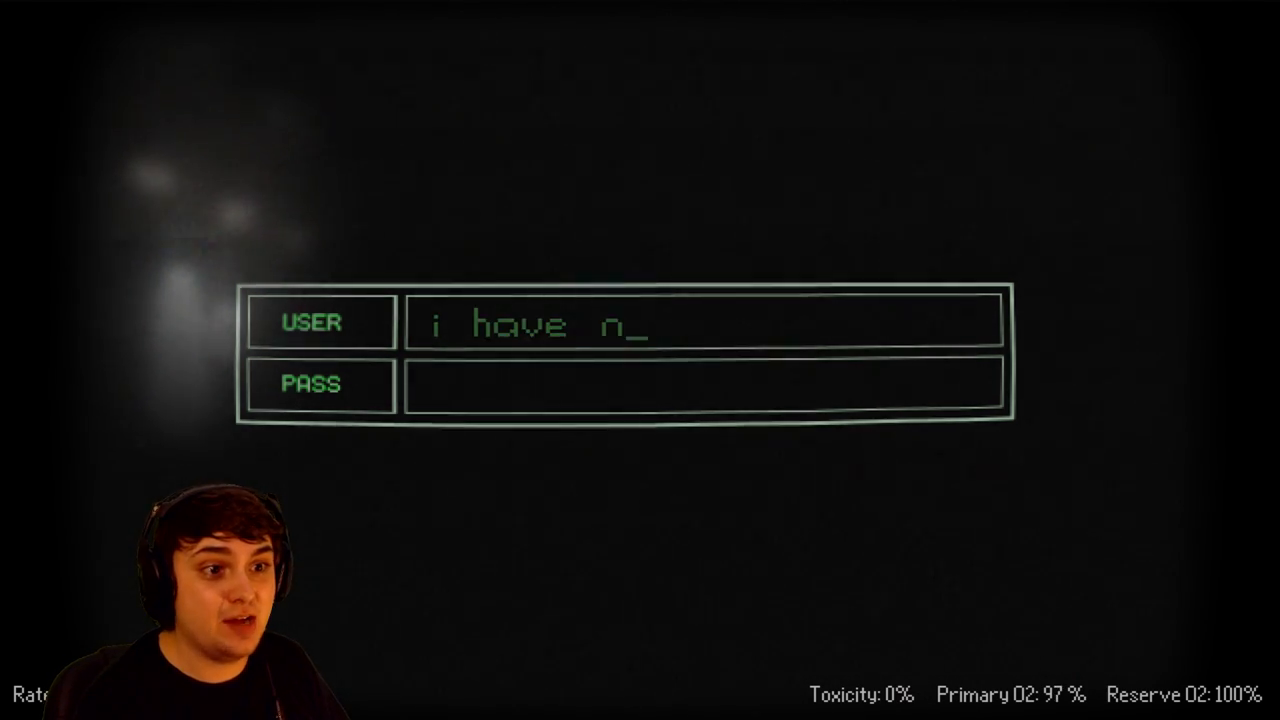
{"action": "type", "text": "o"}
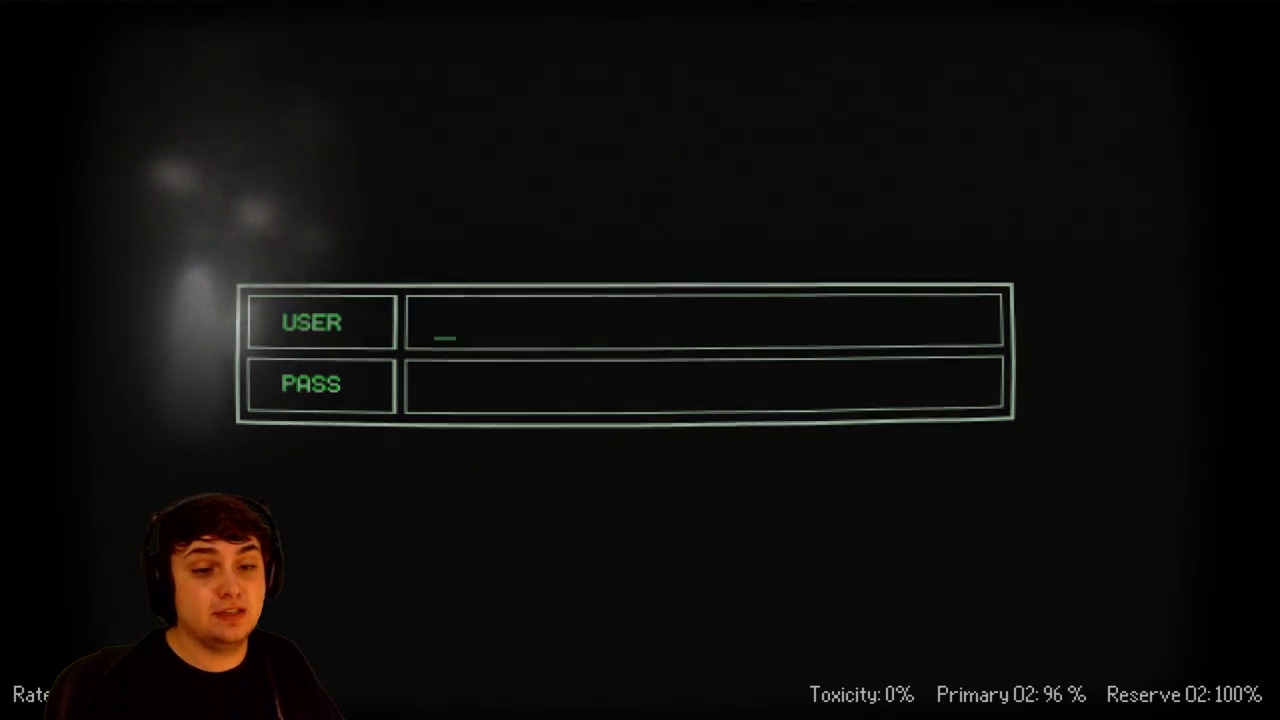
{"action": "type", "text": "noide"}
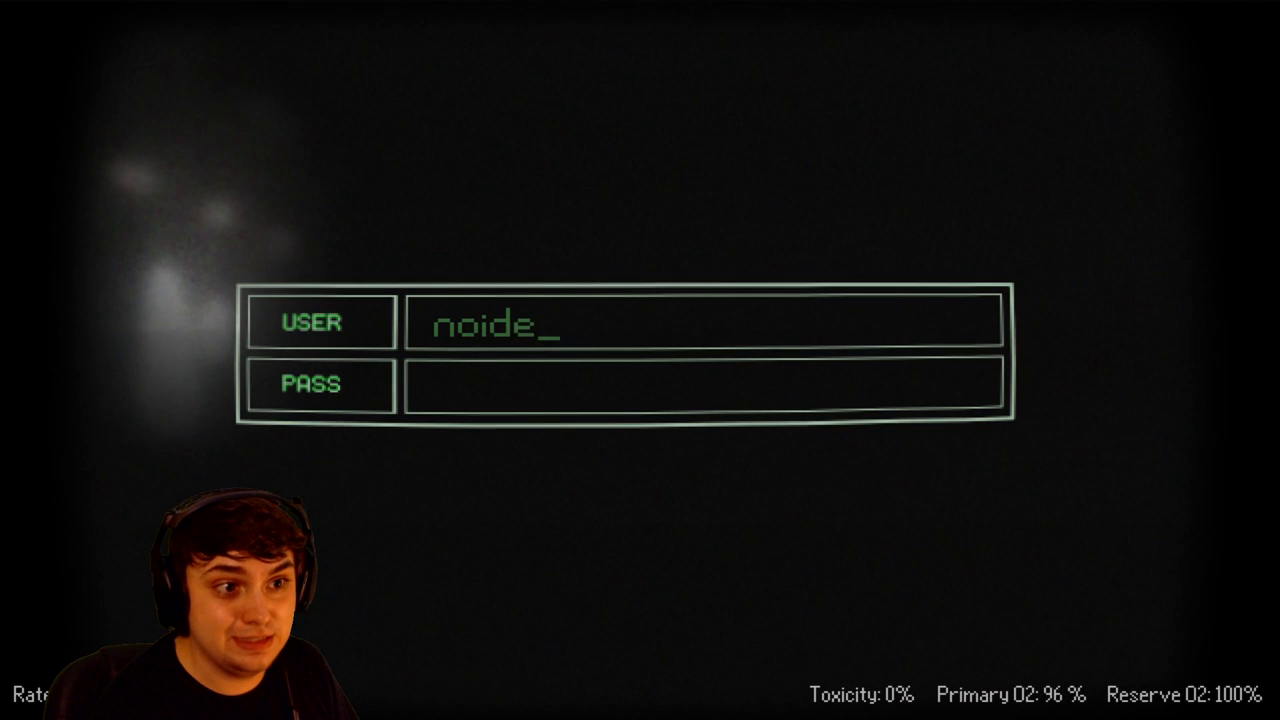
{"action": "type", "text": "re"}
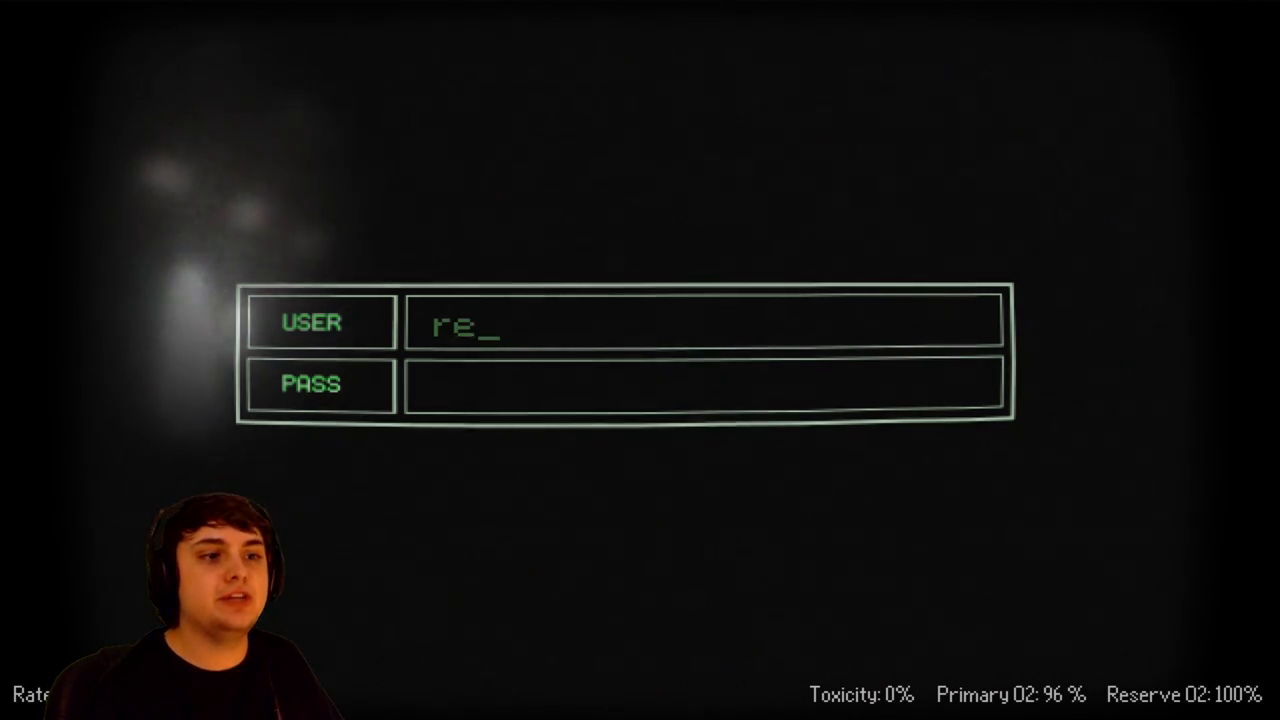
{"action": "key", "text": "enter"}
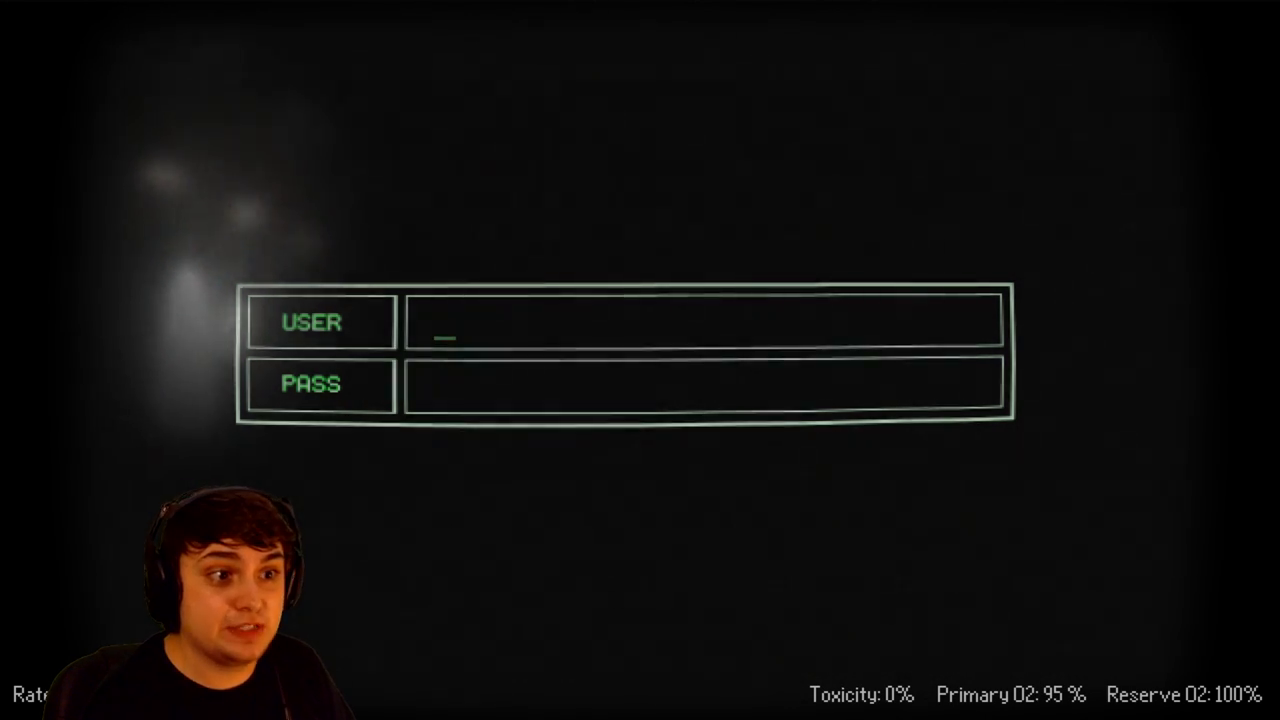
{"action": "type", "text": "passor"}
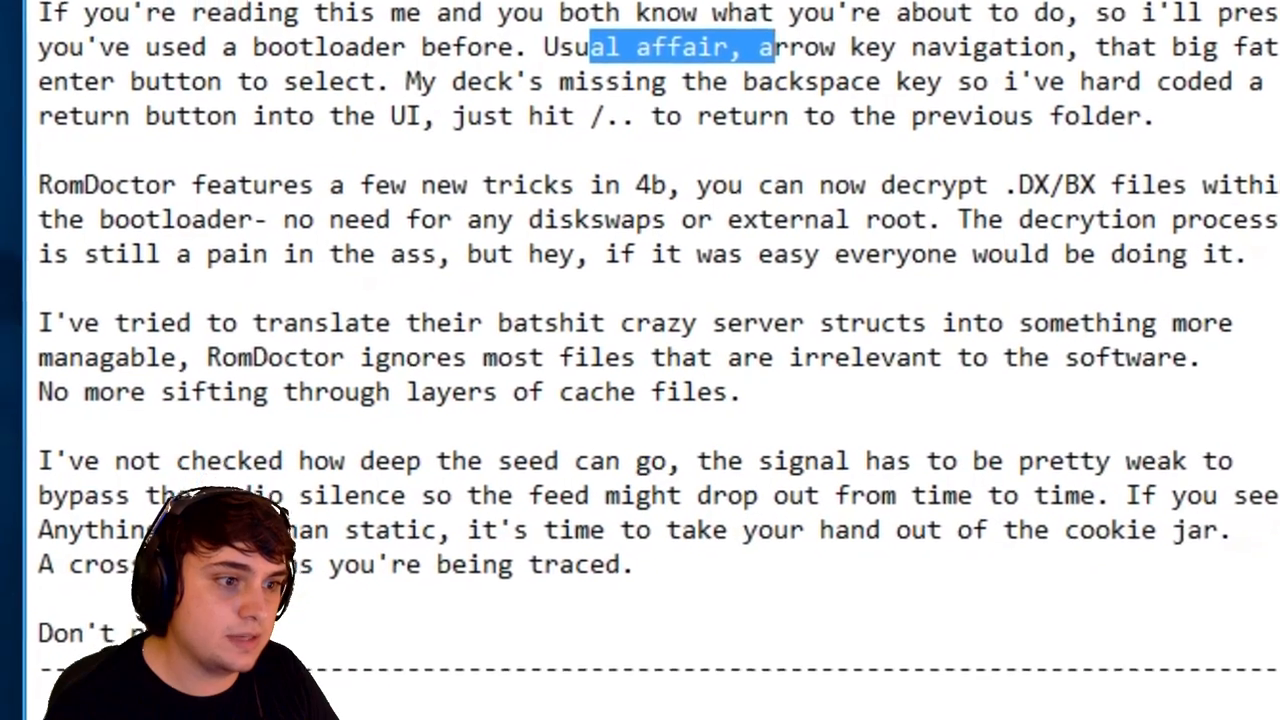
- Scroll readme.txt down to the backdoor login credentials section
{"action": "scroll", "scroll_direction": "down", "scroll_amount": 3}
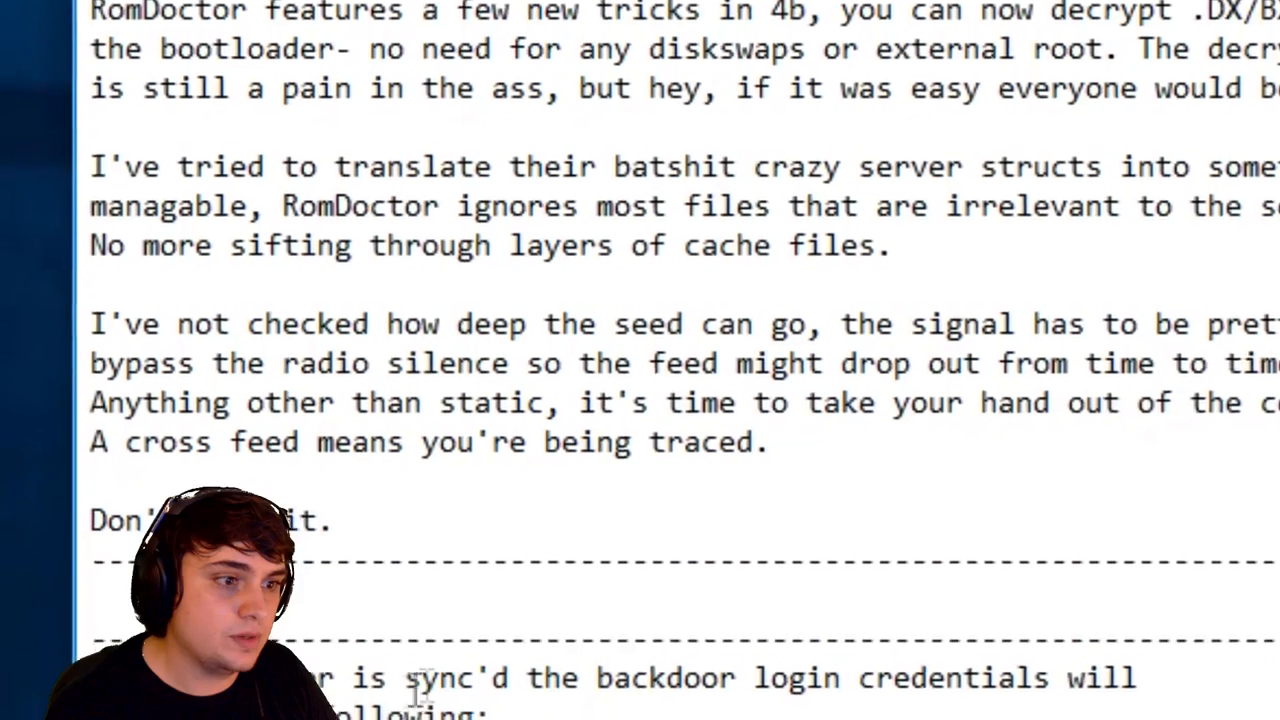
{"action": "scroll", "scroll_direction": "down", "scroll_amount": 3}
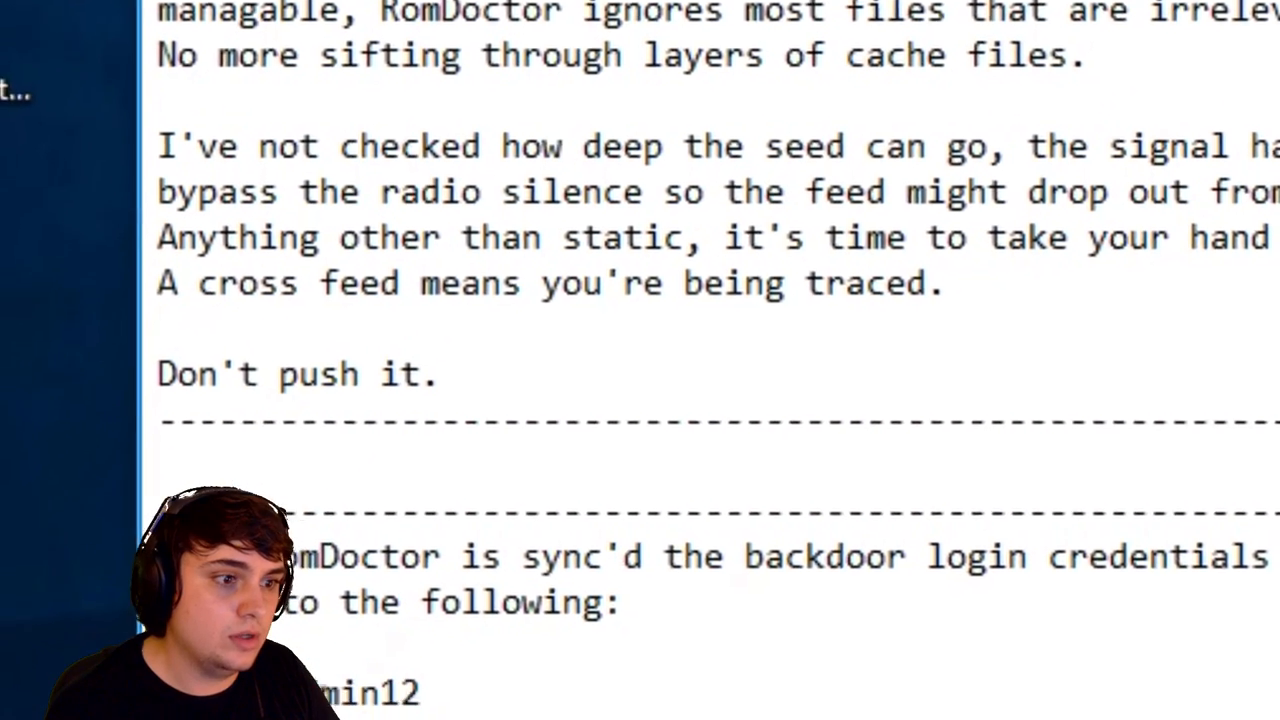
{"action": "scroll", "scroll_direction": "down", "scroll_amount": 3}
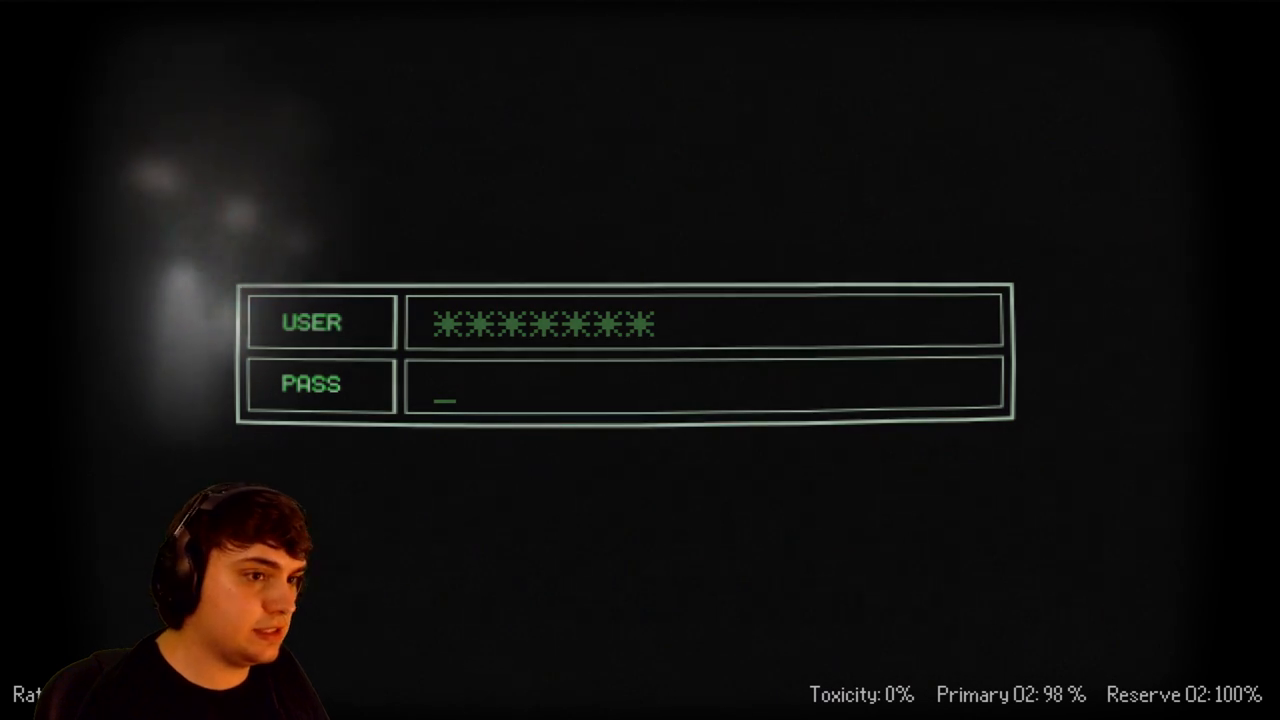
{"action": "type", "text": "R"}
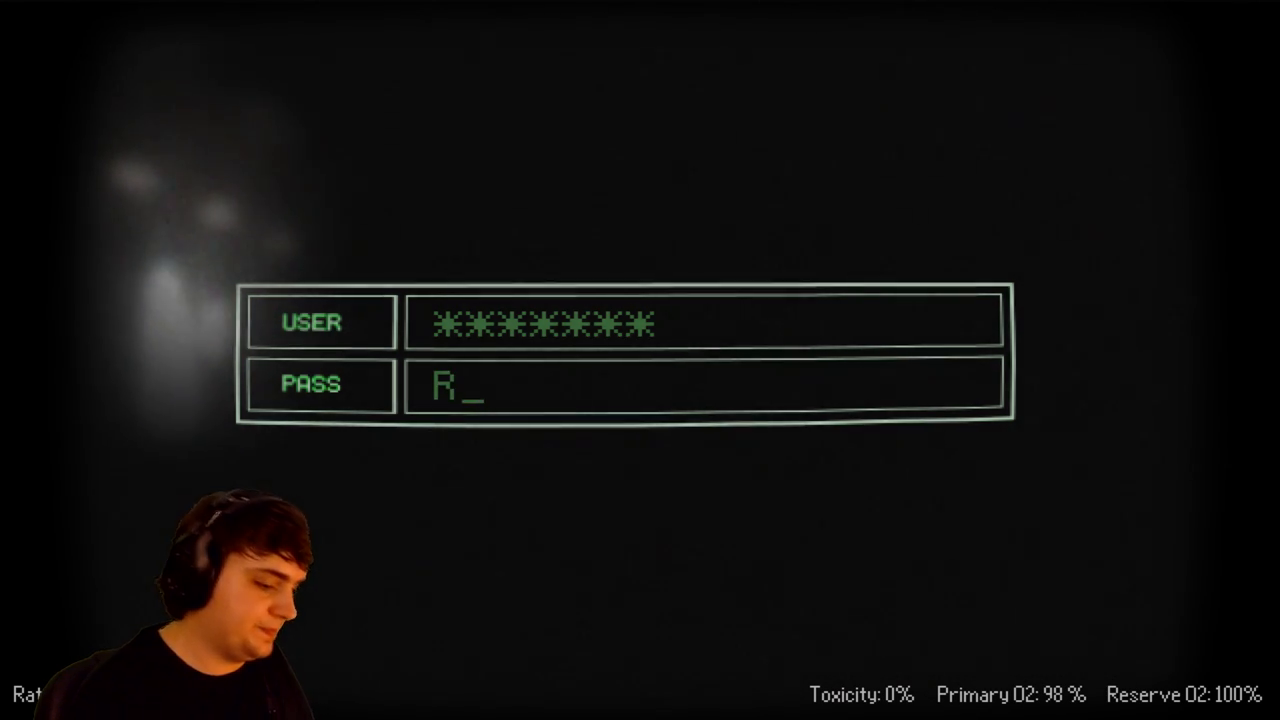
{"action": "type", "text": "0M"}
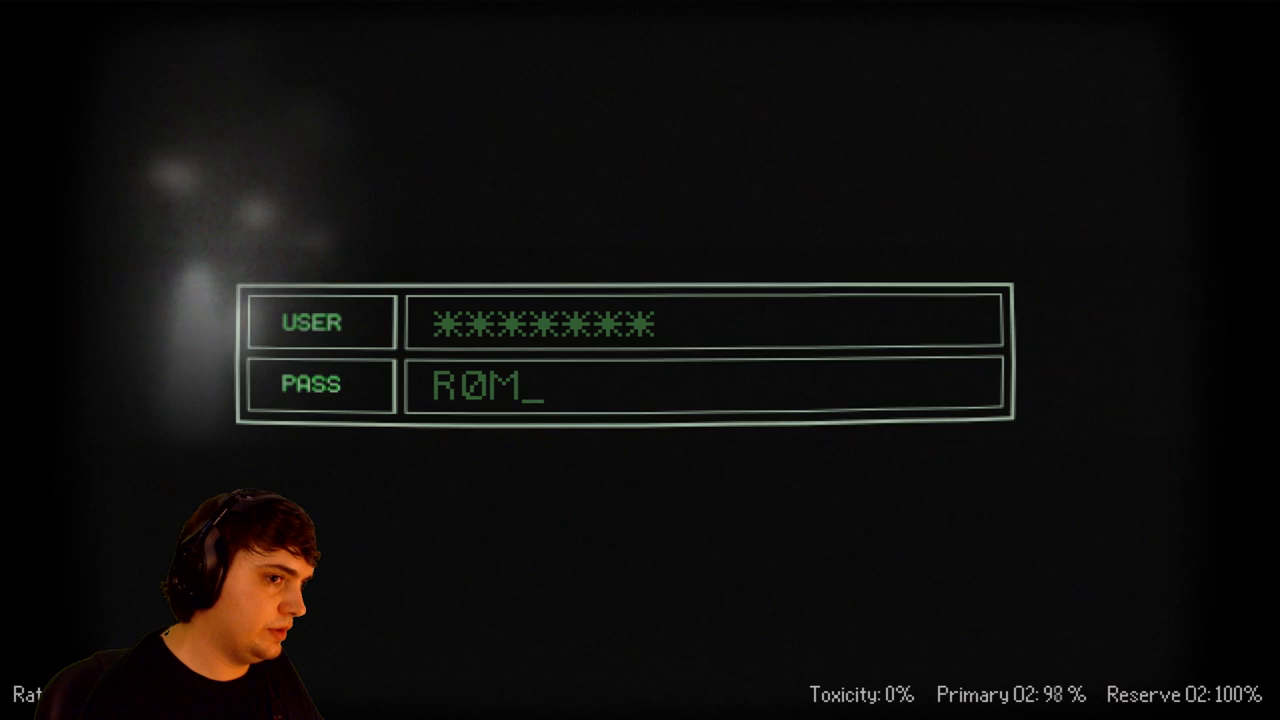
{"action": "type", "text": "m"}
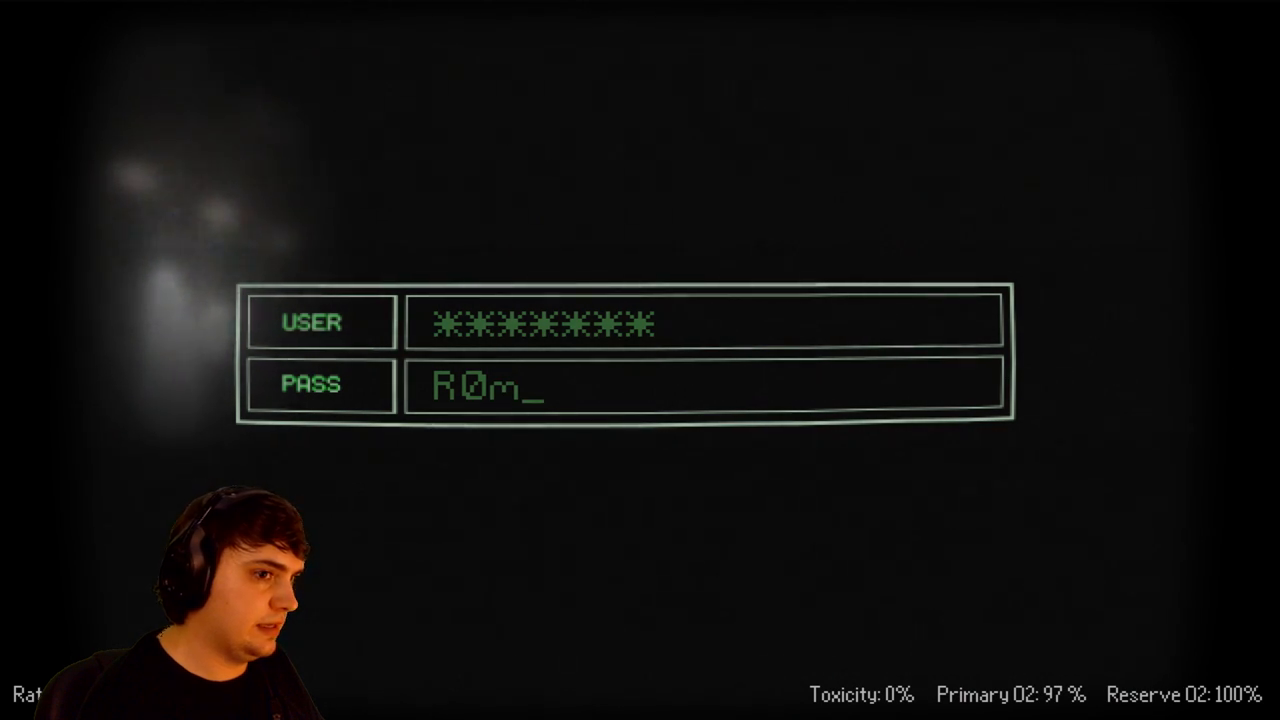
{"action": "type", "text": "D0ct"}
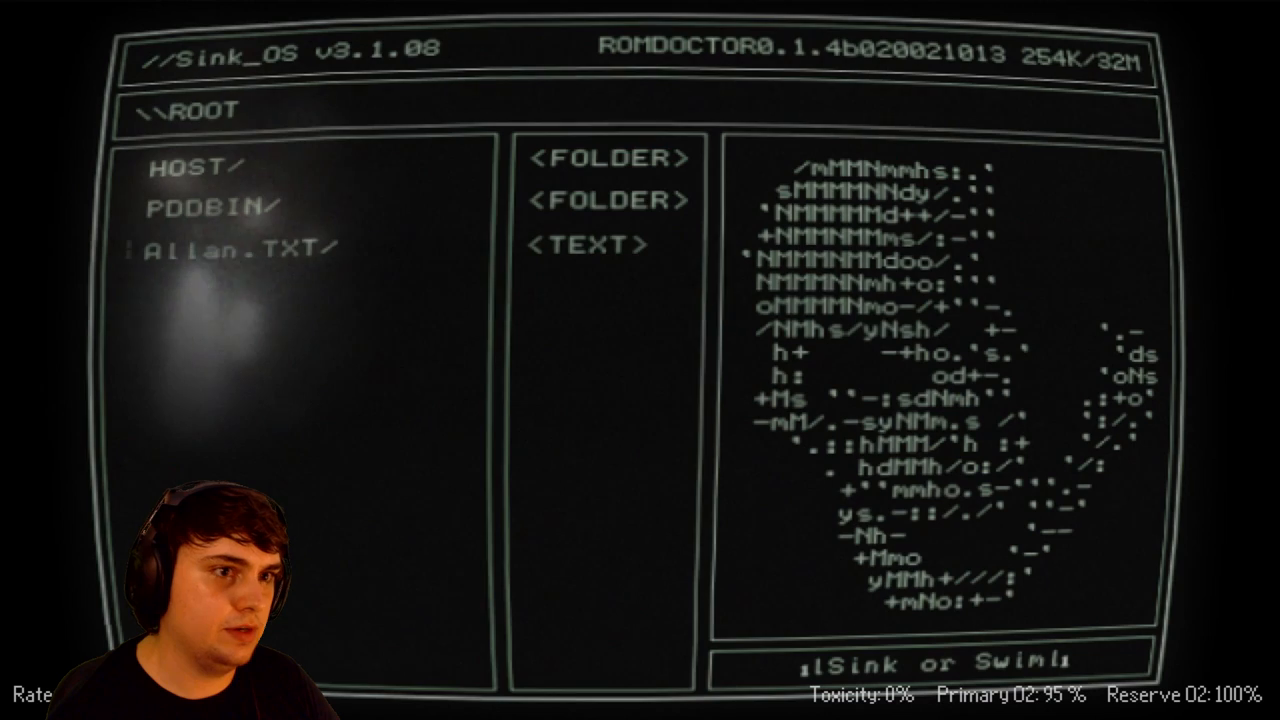
- Open the HOST/ folder from the ROOT file list
{"action": "left_click", "coordinate": [240, 245]}
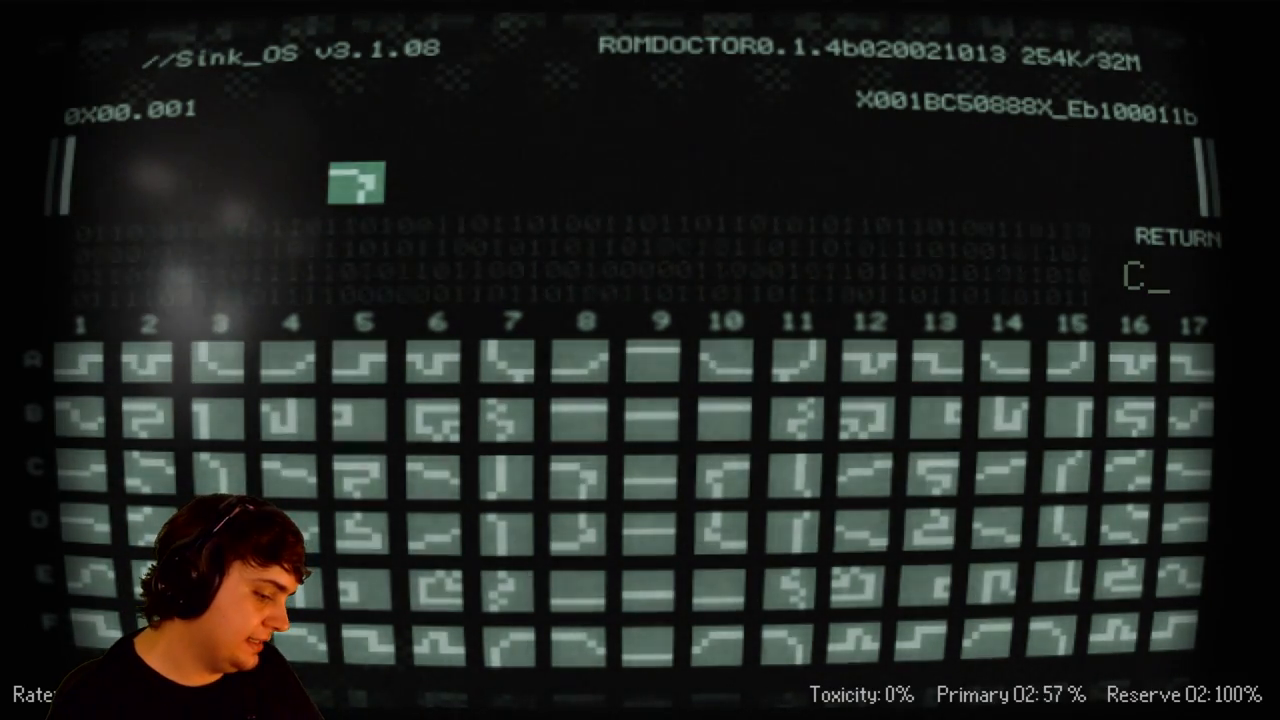
- Complete the C8 answer in the decryption puzzle's RETURN field
{"action": "type", "text": "8"}
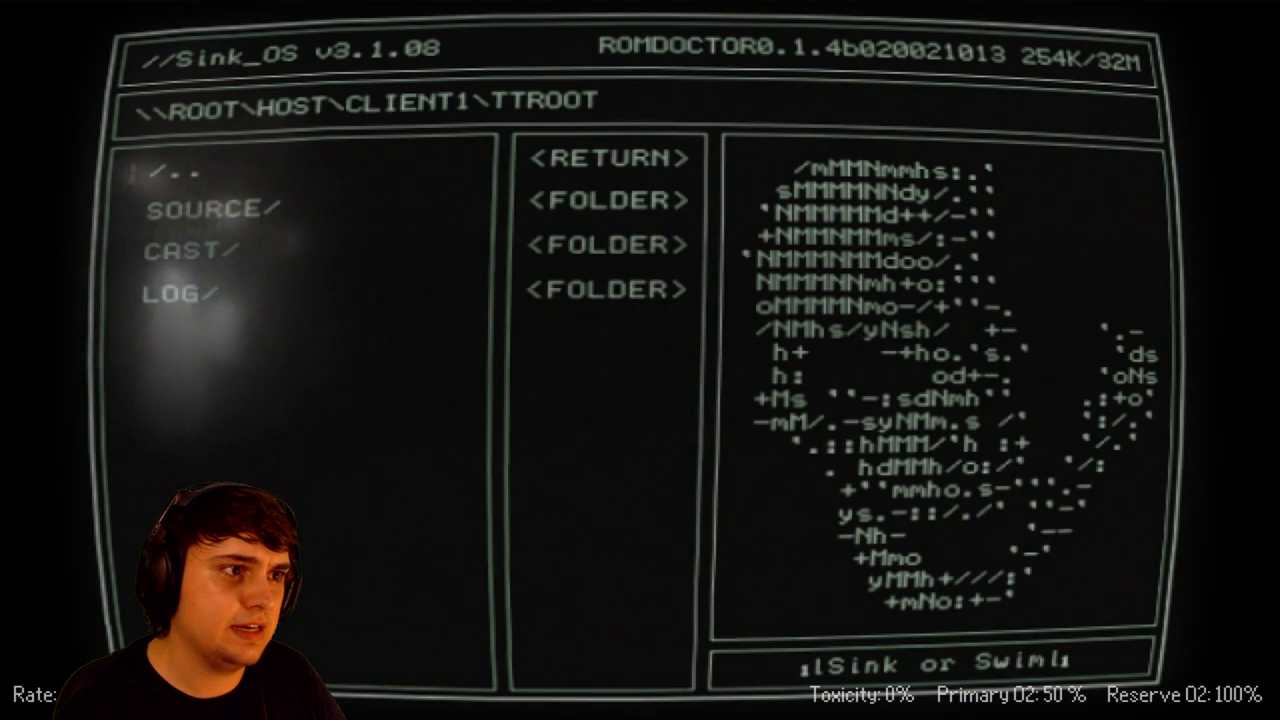
- Open the LOG folder and read CASTLOG.TXT
{"action": "left_click", "coordinate": [182, 293]}
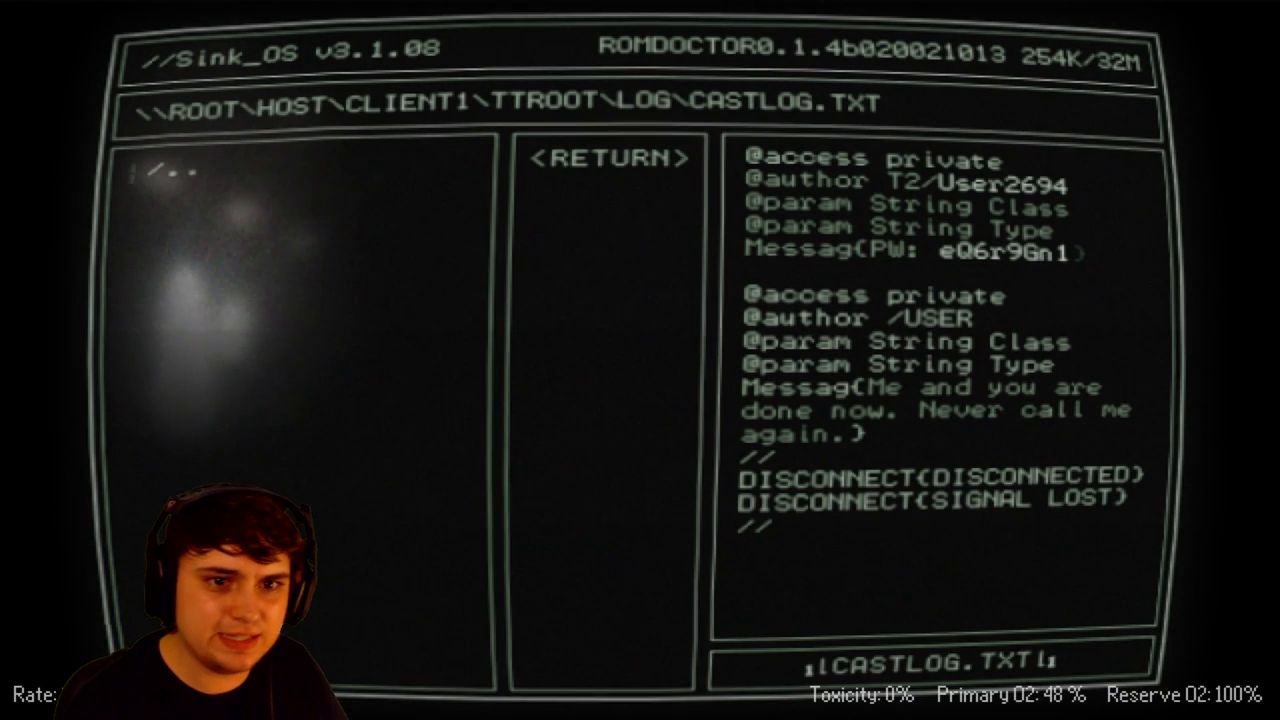
{"action": "left_click", "coordinate": [610, 158]}
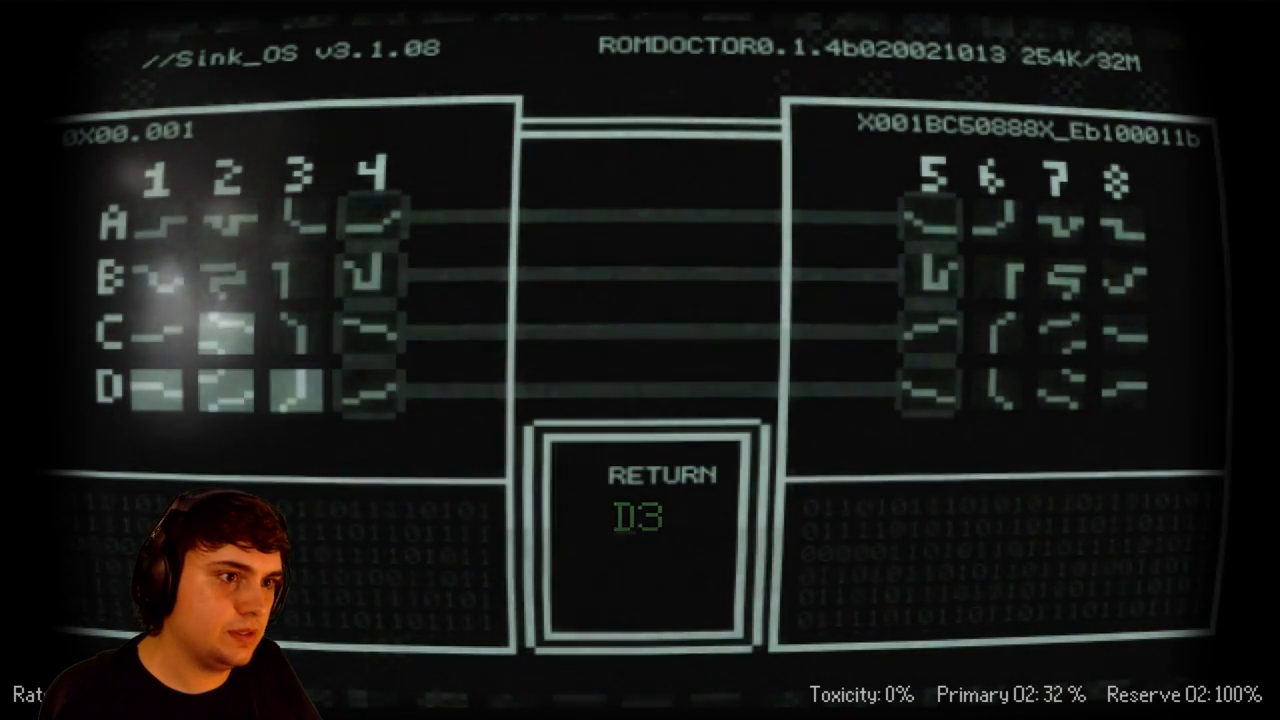
- Submit D3 as the eight-column decryption puzzle answer
{"action": "key", "text": "backspace"}
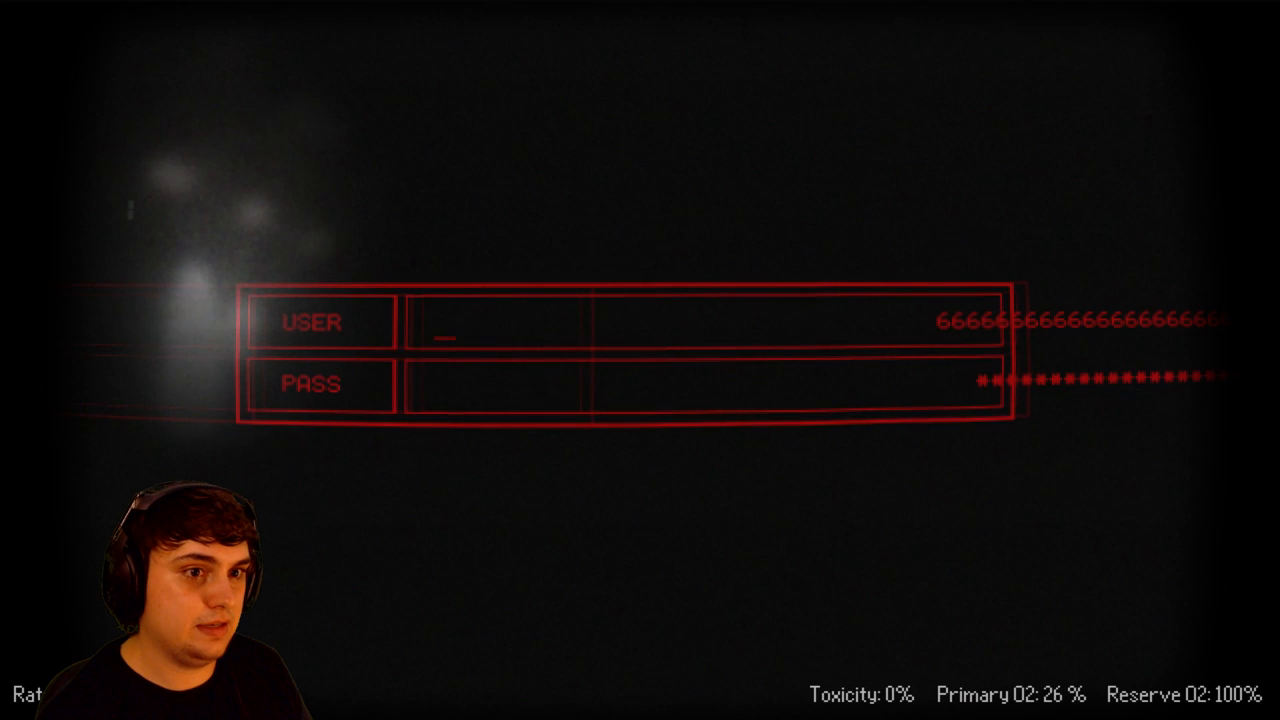
- Type 'Admi' into the red private-access login's USER field
{"action": "type", "text": "Admi"}
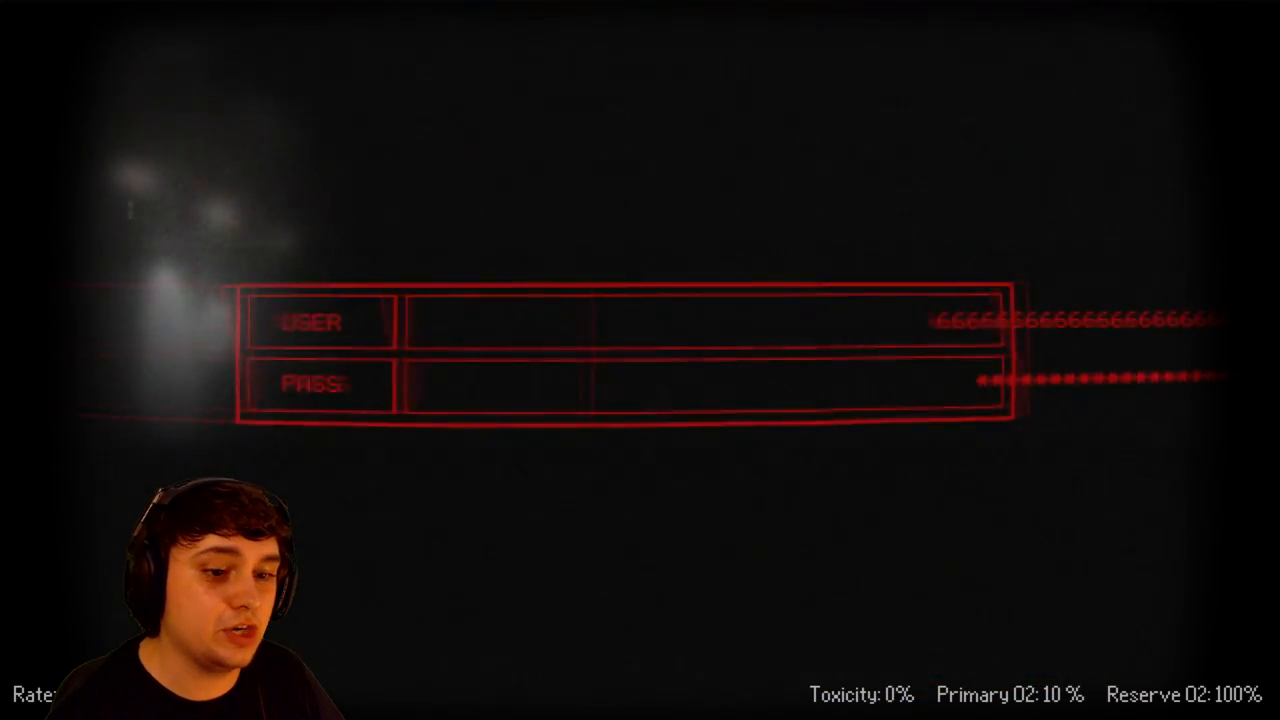
- Enter the username User26 in the red login's USER field
{"action": "type", "text": "Us"}
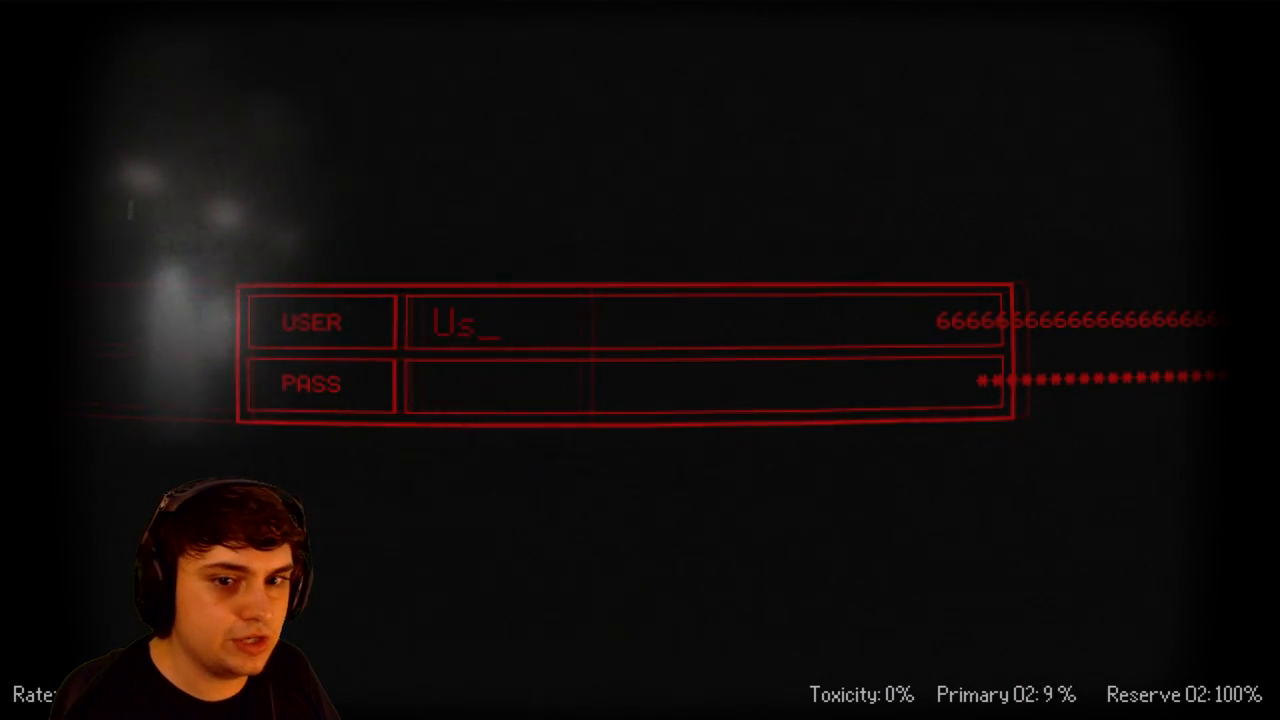
{"action": "type", "text": "er"}
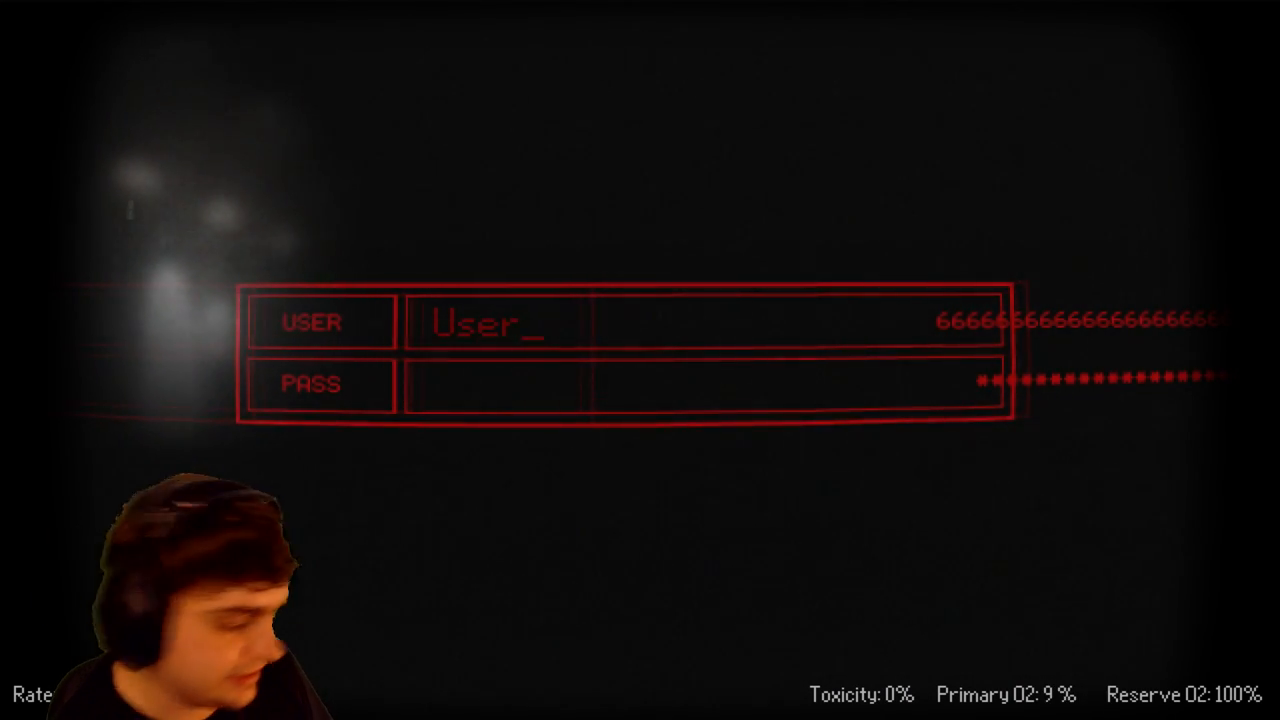
{"action": "type", "text": "26"}
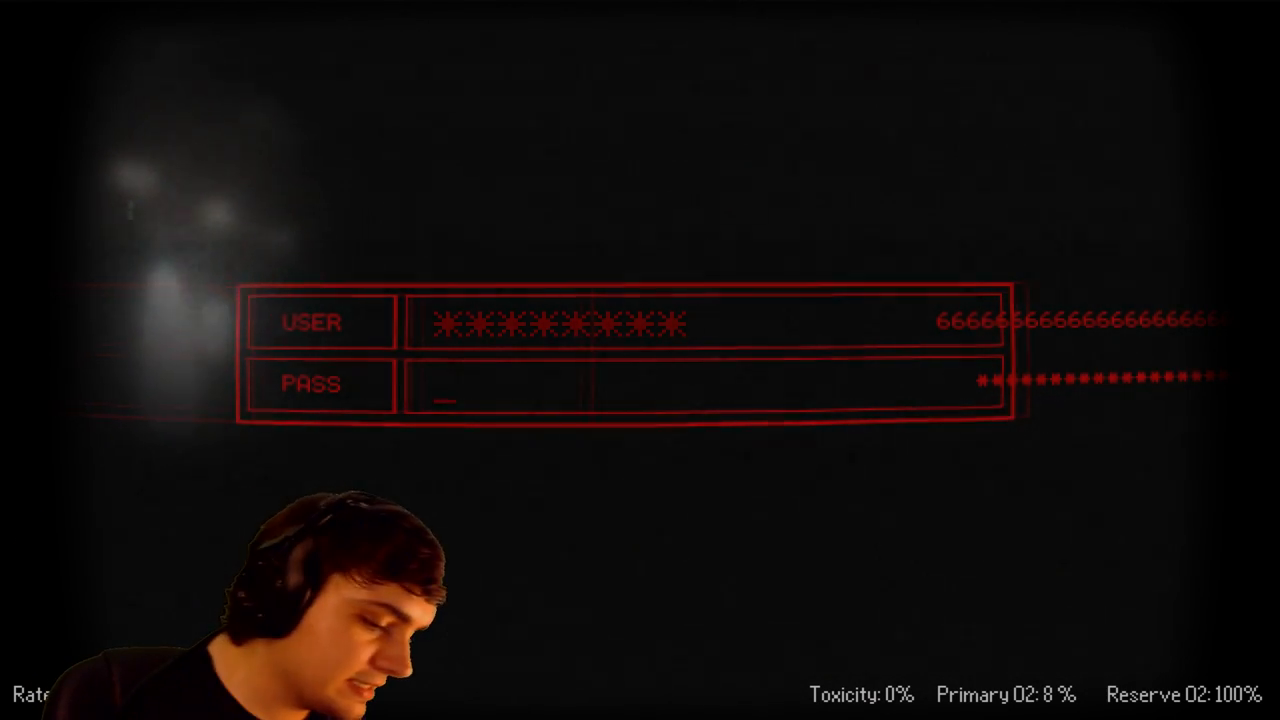
{"action": "type", "text": "eQ"}
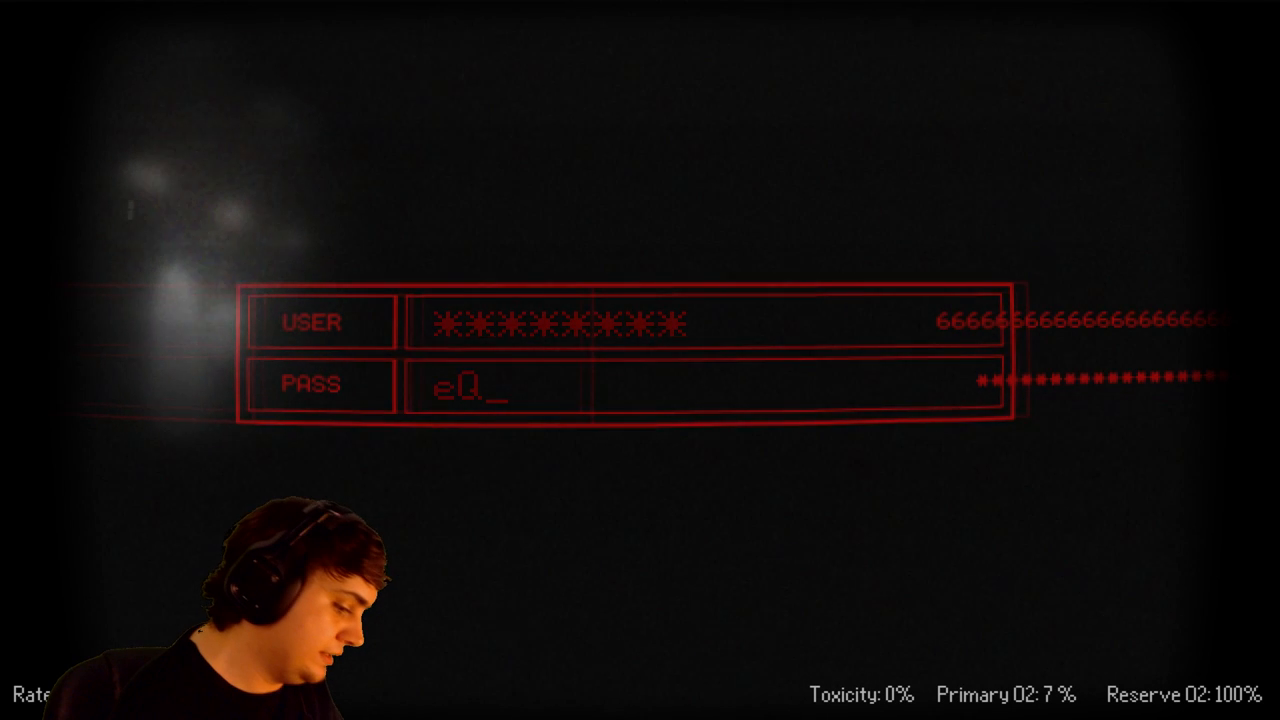
{"action": "type", "text": ".6r"}
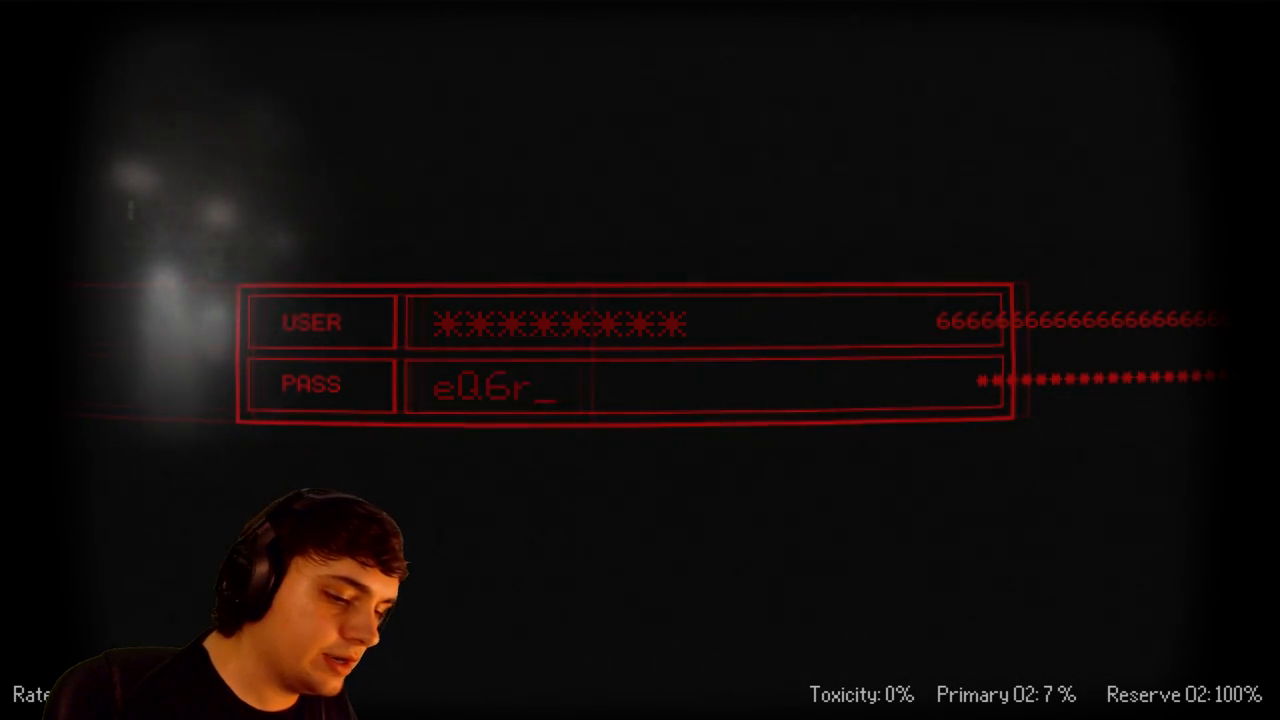
{"action": "type", "text": "9G"}
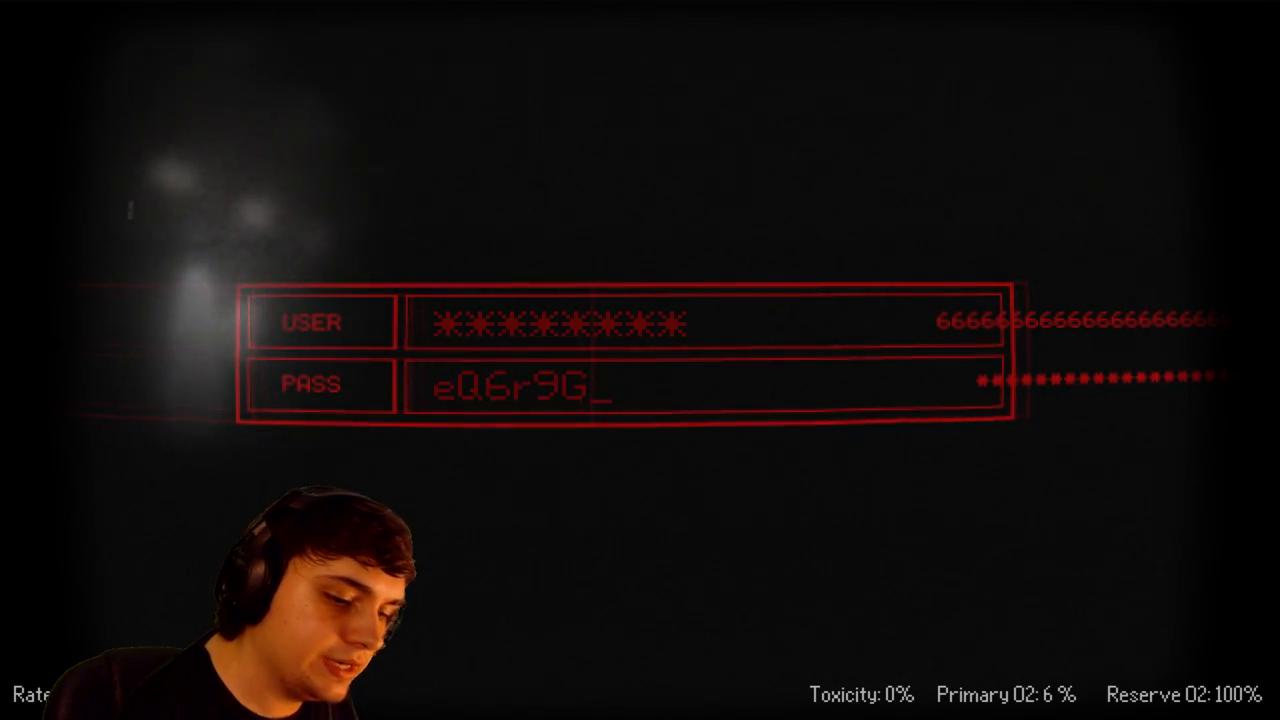